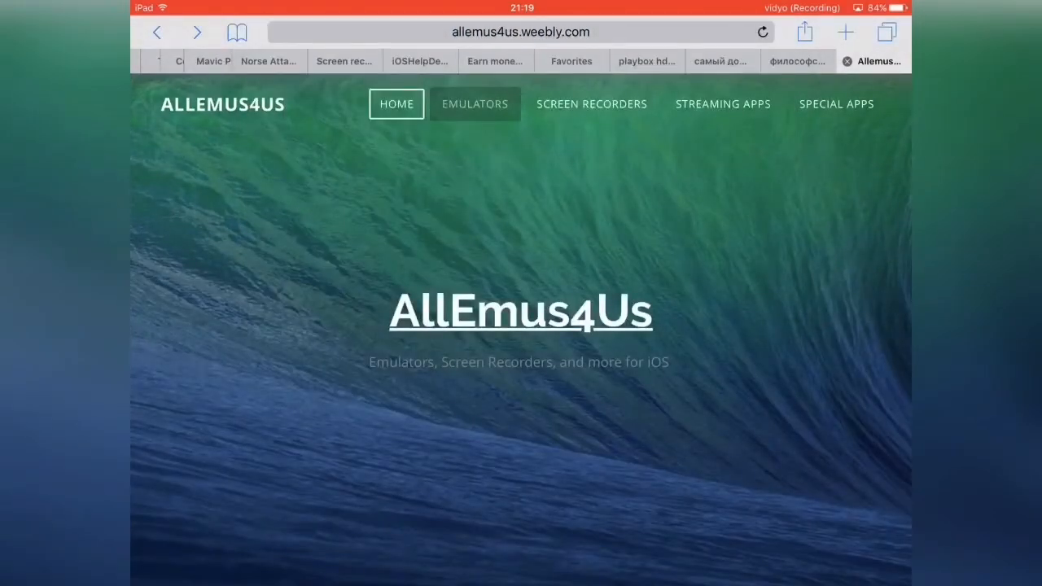
# Step: Install the iNDS emulator from iemulators.com and confirm the install popup
pyautogui.click(475, 103)
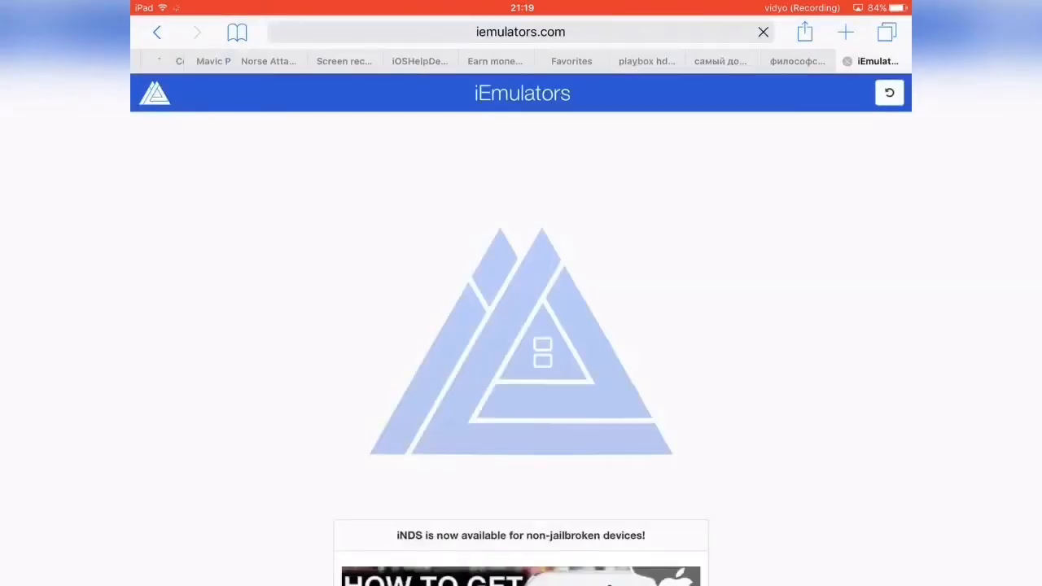
pyautogui.scroll(-3)
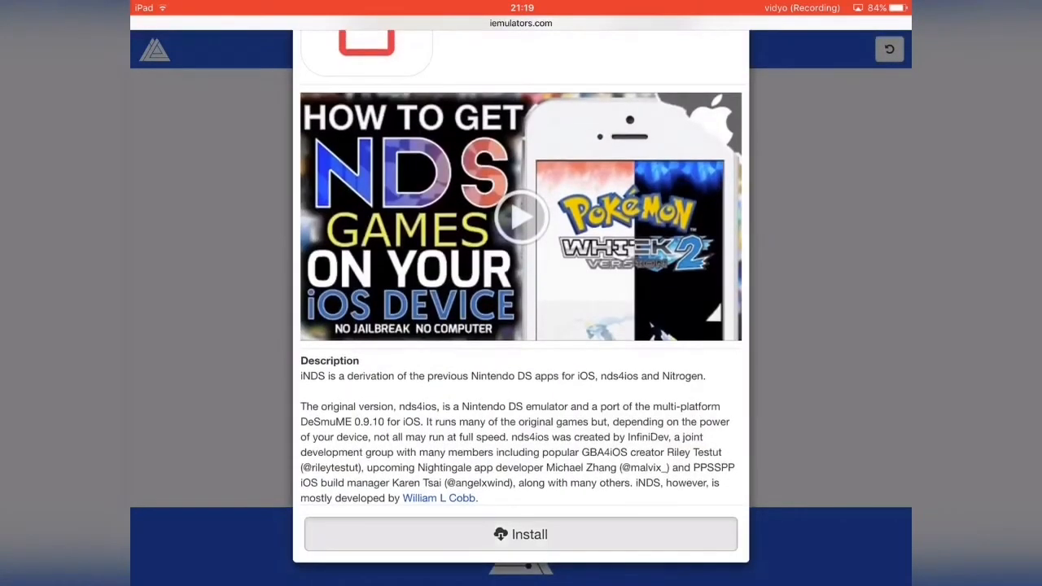
pyautogui.click(520, 534)
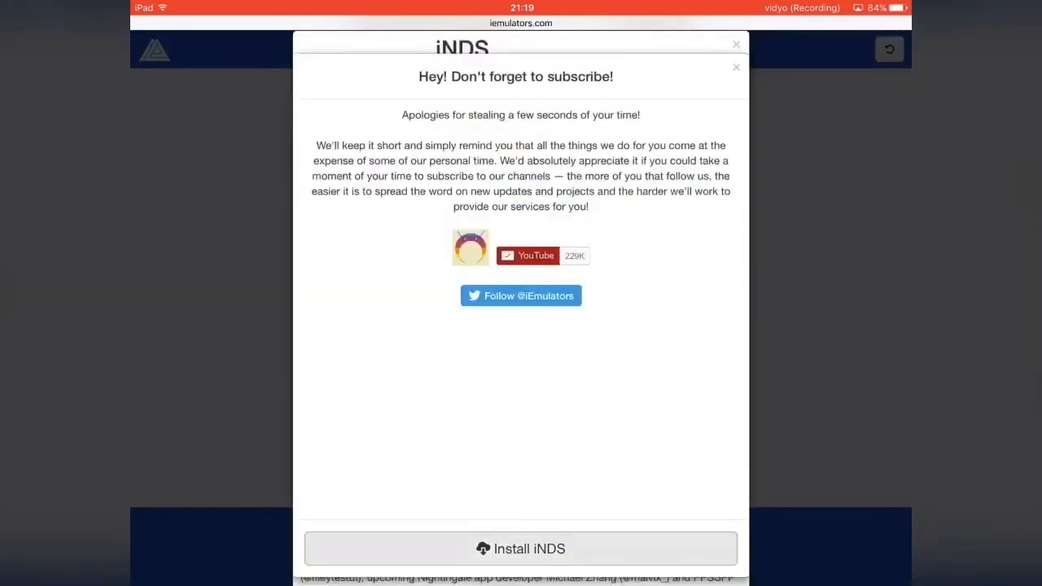
pyautogui.click(520, 547)
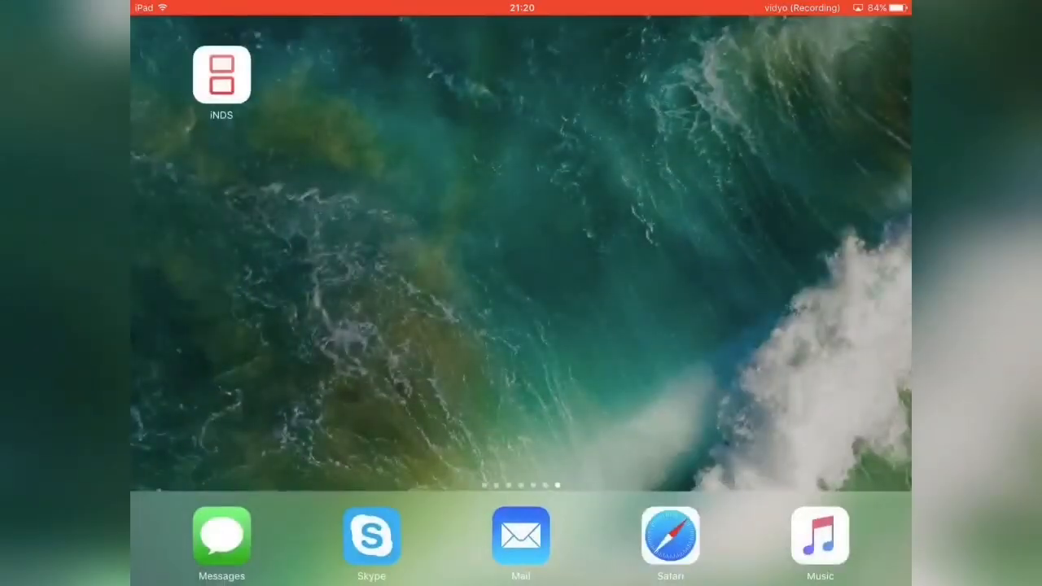
# Step: Launch iNDS and search its browser for 'Nintendo DS Roms'
pyautogui.click(221, 74)
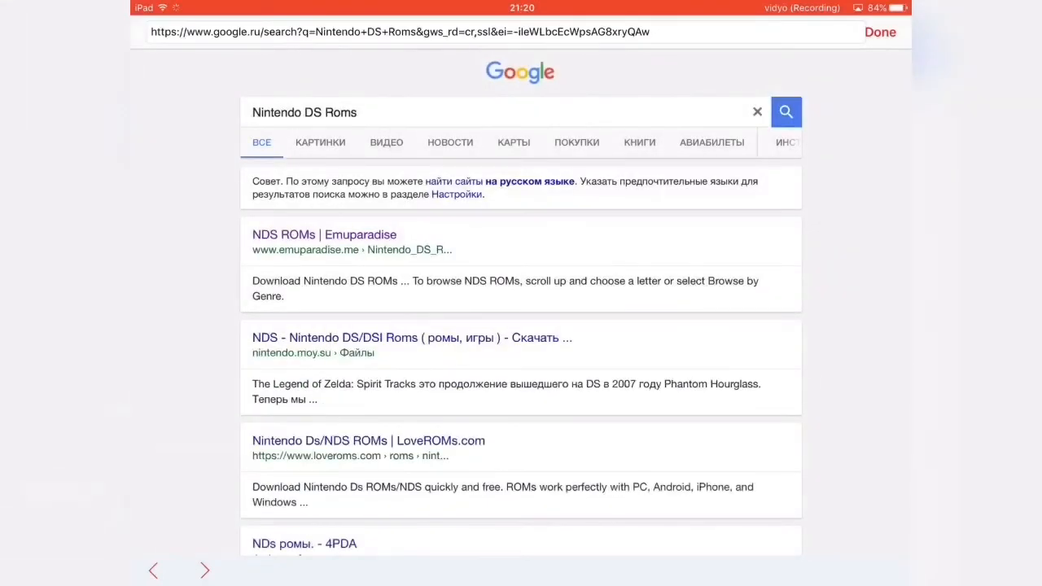
# Step: Open the 'NDS ROMs | Emuparadise' result and pick letter P under Choose a Letter
pyautogui.click(784, 112)
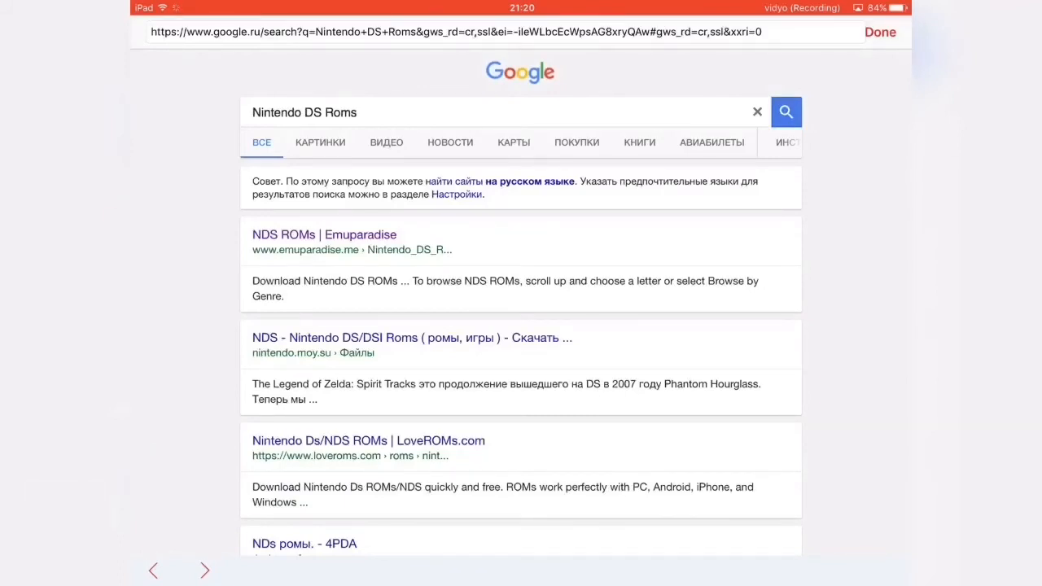
pyautogui.click(324, 234)
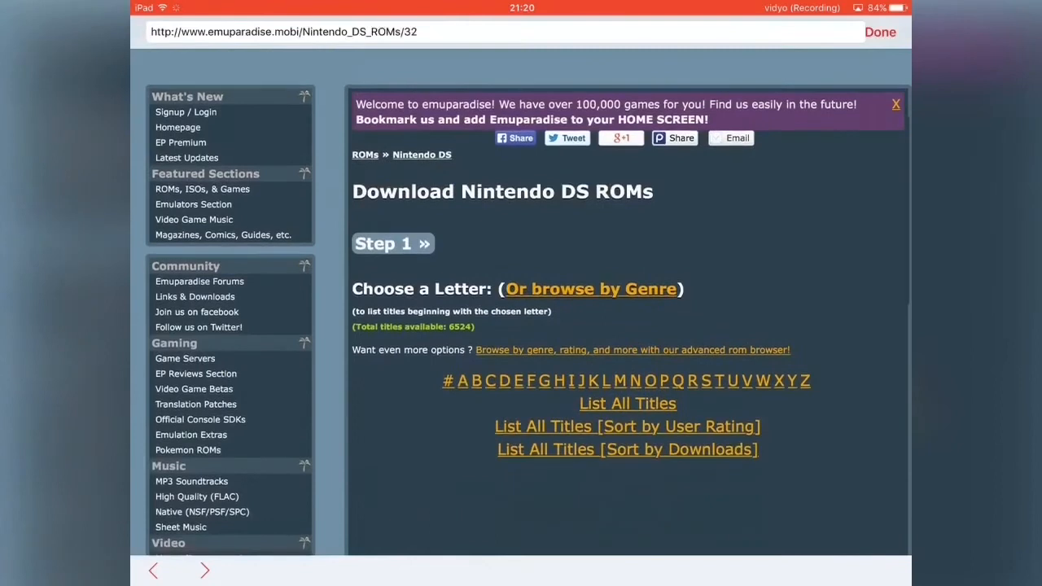
pyautogui.scroll(-3)
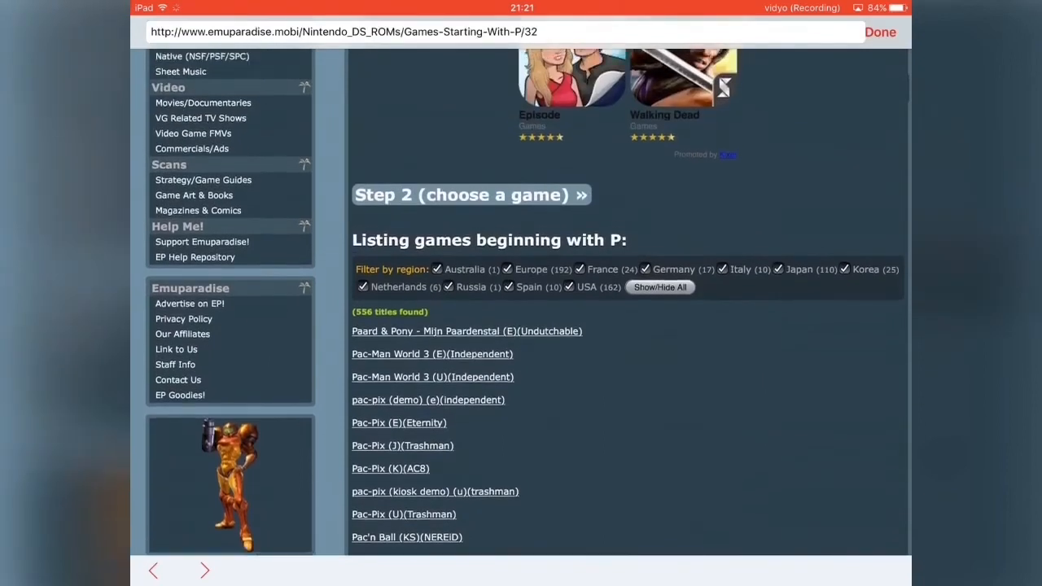
pyautogui.scroll(-3)
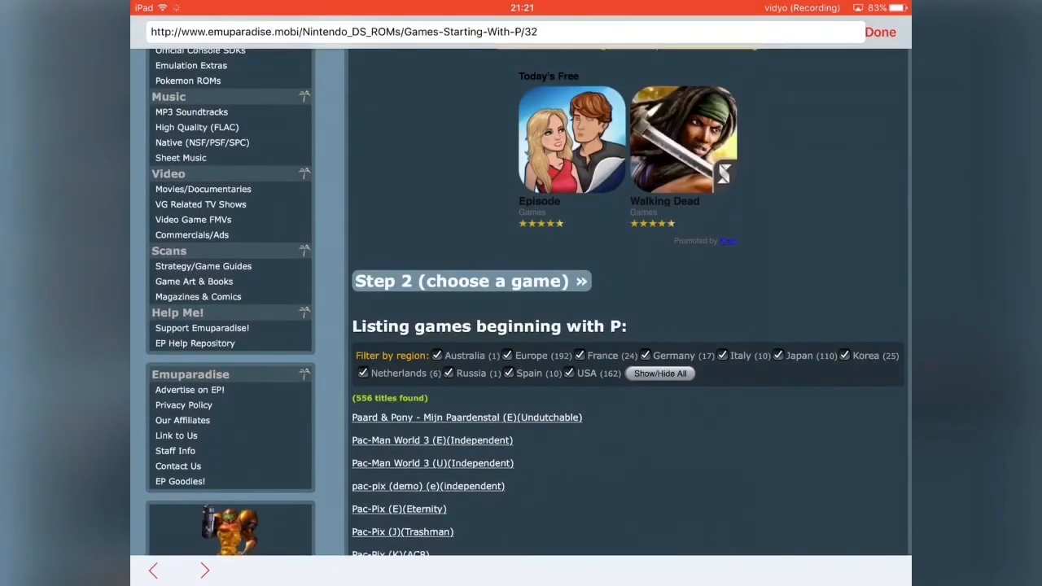
pyautogui.scroll(-3)
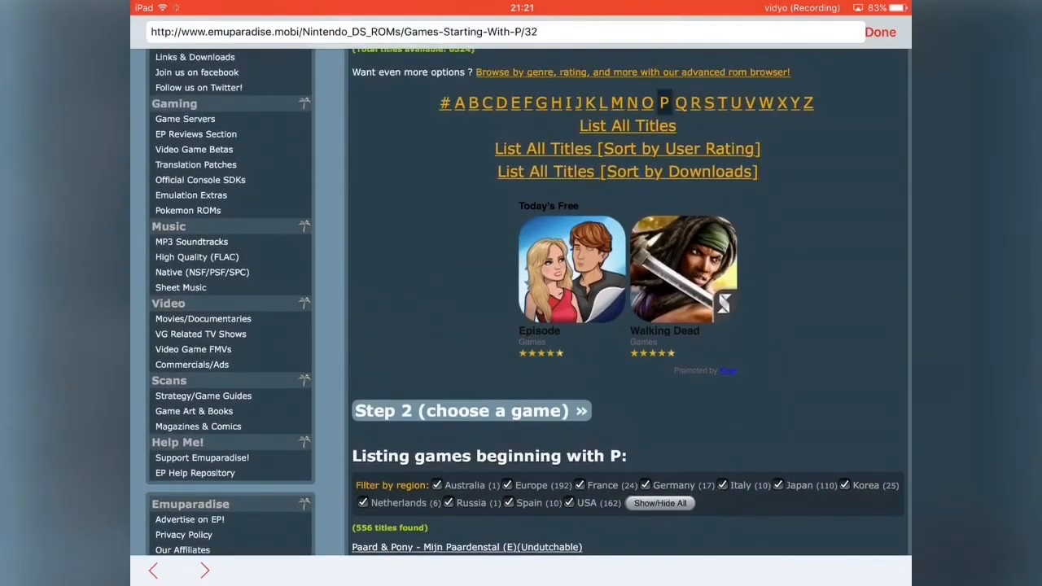